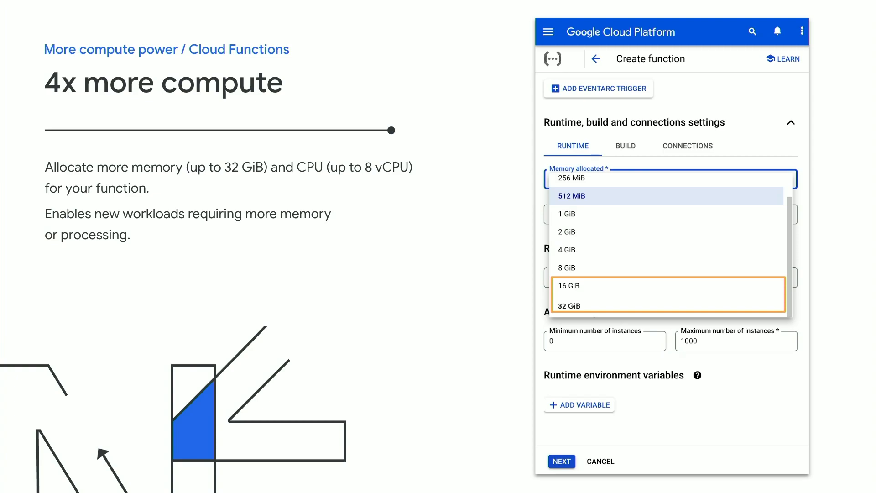
Step: Advance the deck to the Cloud Run #7 Integrations Preview slide showing the active Redis integration
click(570, 195)
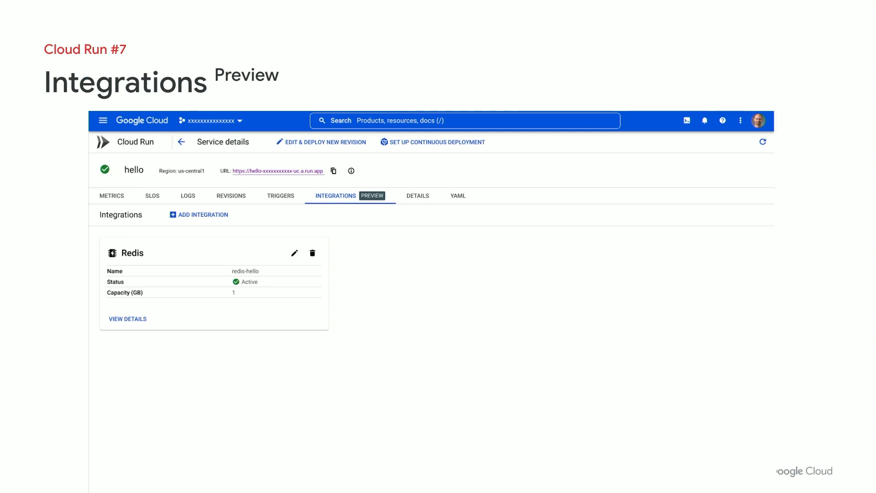
click(198, 215)
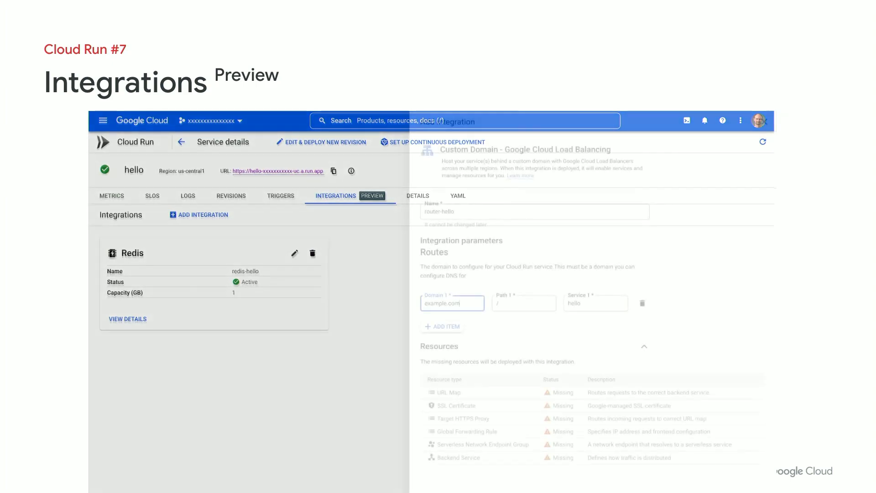